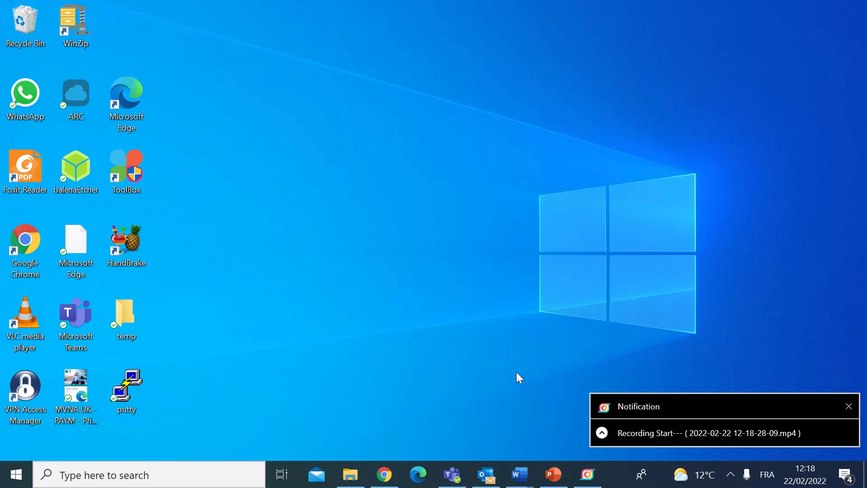
# Step: Search Windows for 'cmd' to find the Command Prompt app
pyautogui.click(849, 405)
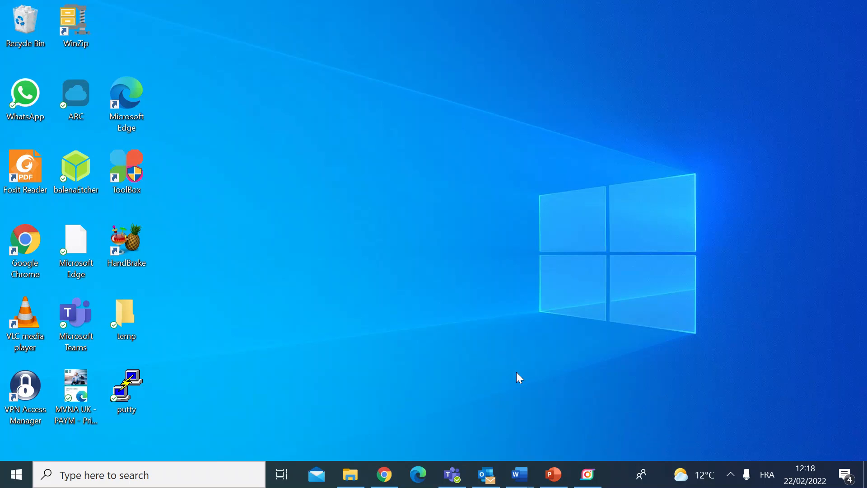
pyautogui.moveTo(232, 396)
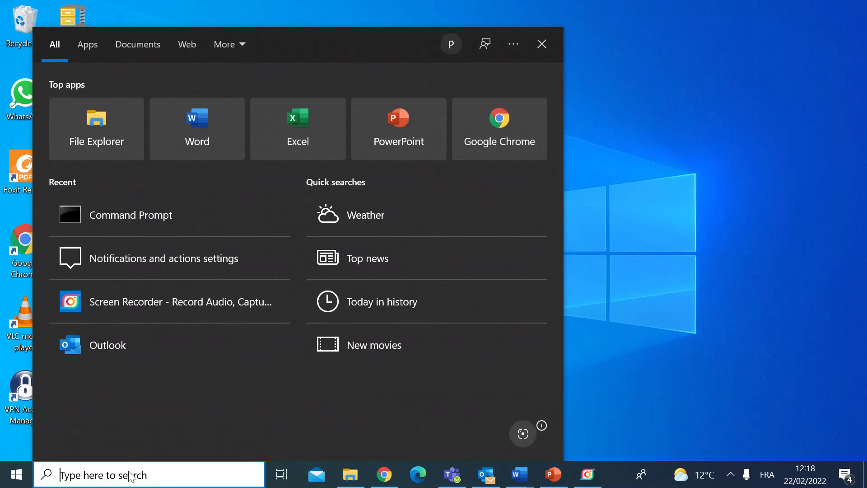
pyautogui.write('cmd')
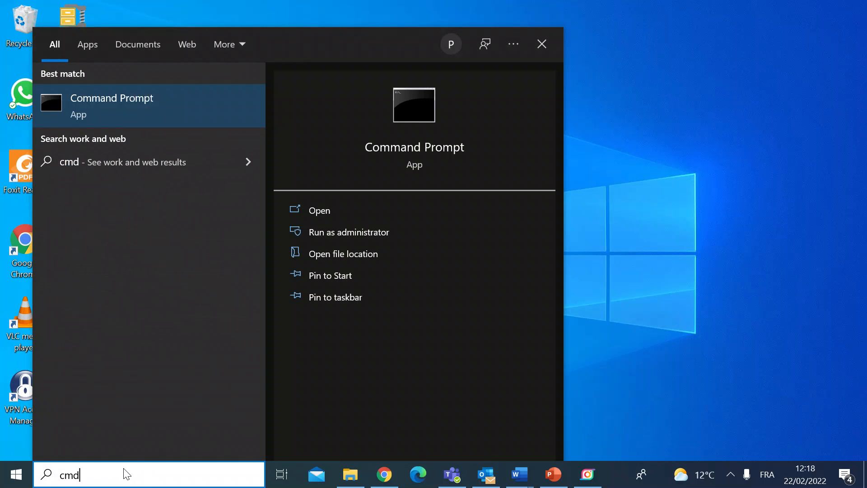
pyautogui.moveTo(343, 254)
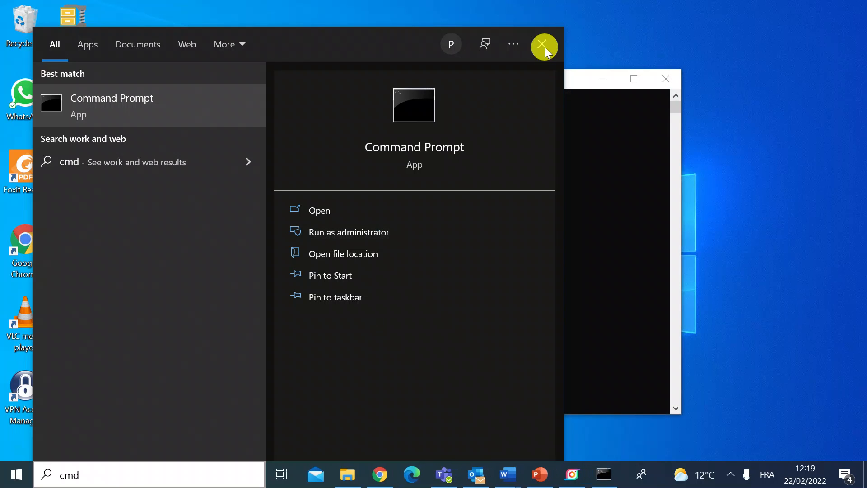
# Step: Dismiss the search panel and run ipconfig in the administrator Command Prompt
pyautogui.click(349, 231)
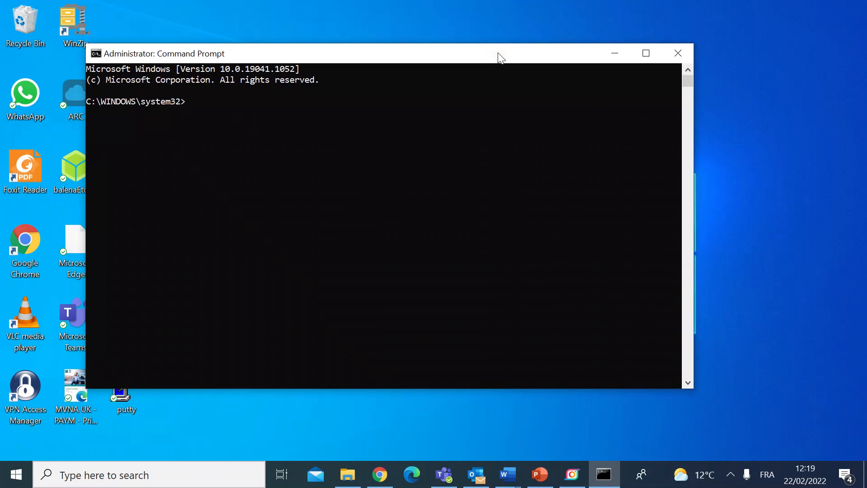
pyautogui.moveTo(333, 56)
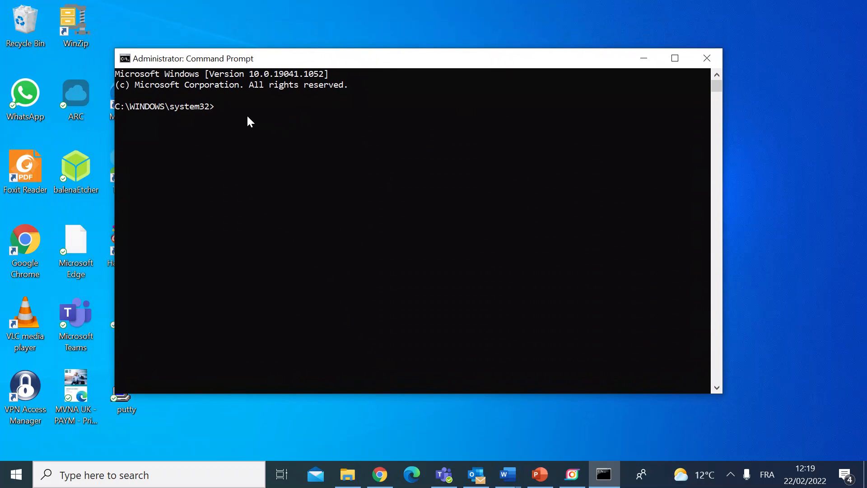
pyautogui.write('ip')
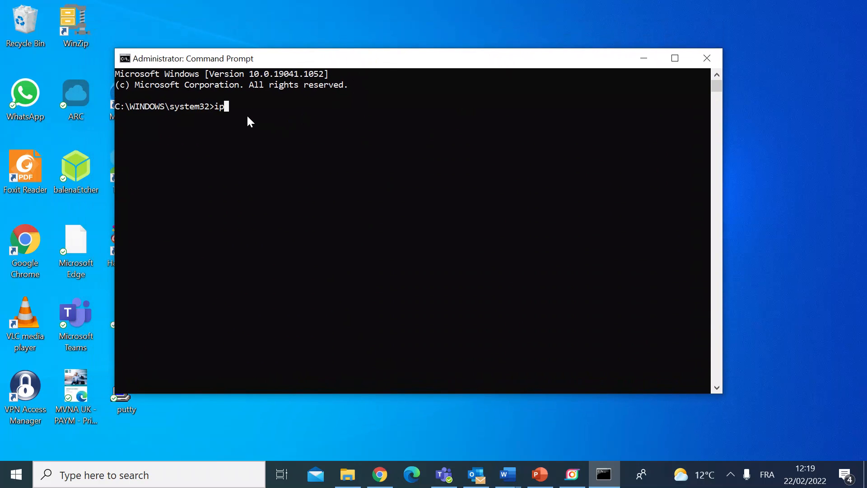
pyautogui.write('config')
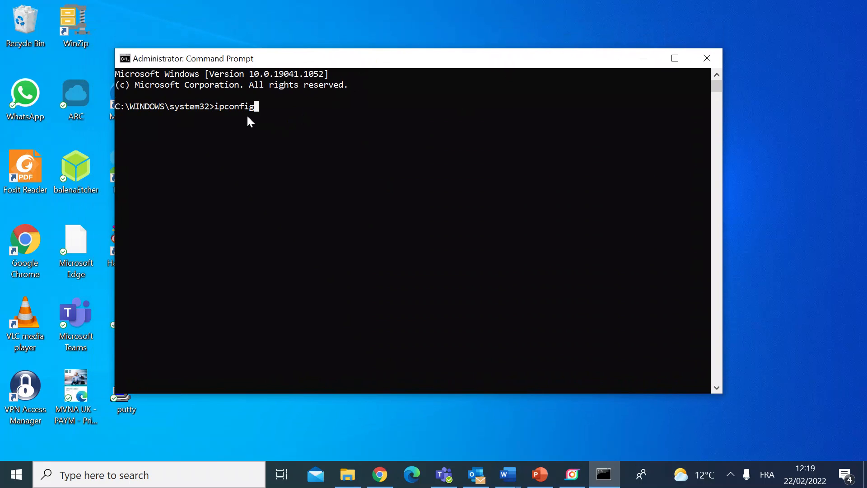
pyautogui.press('Return')
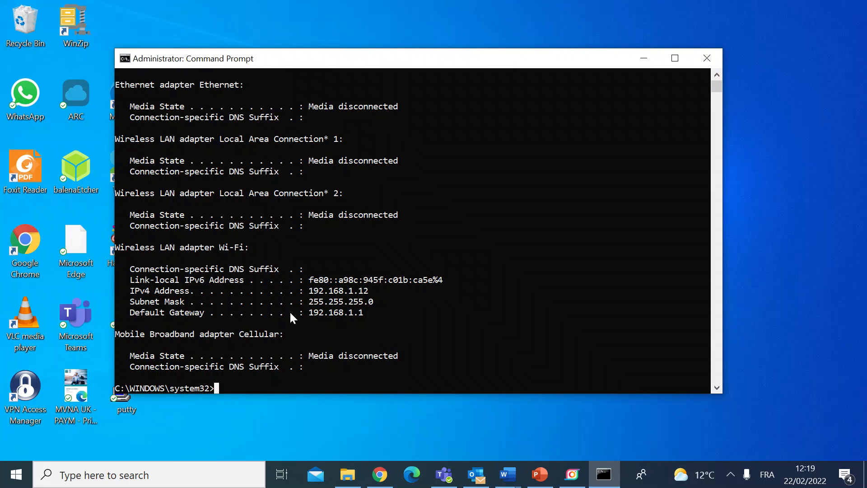
pyautogui.moveTo(160, 299)
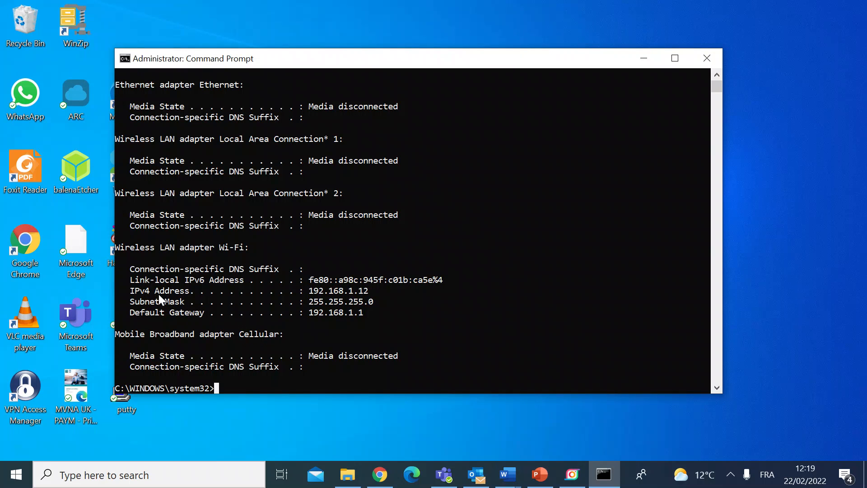
pyautogui.moveTo(348, 298)
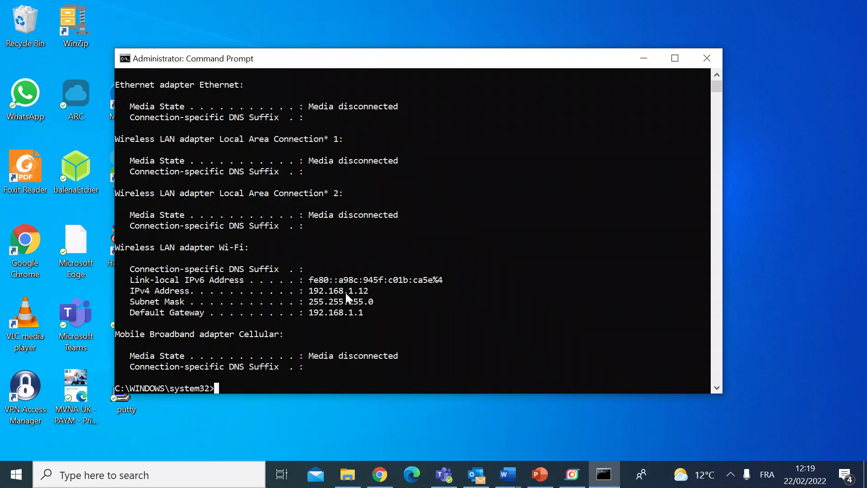
pyautogui.moveTo(326, 326)
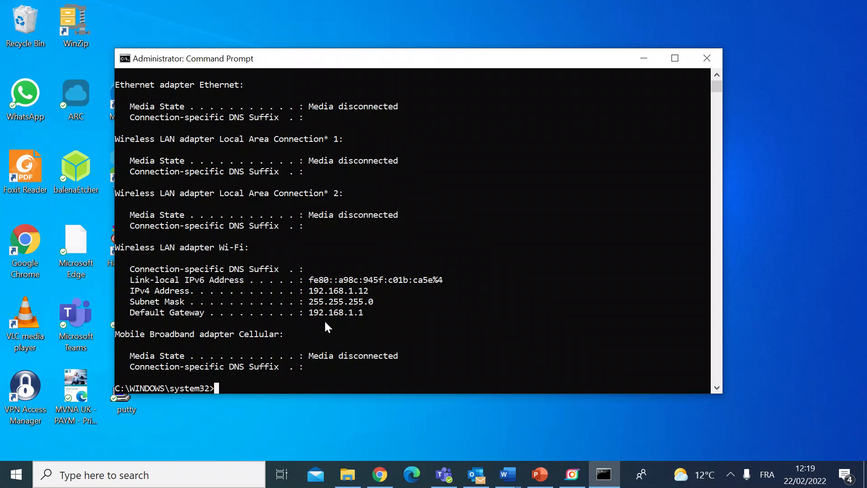
pyautogui.moveTo(229, 295)
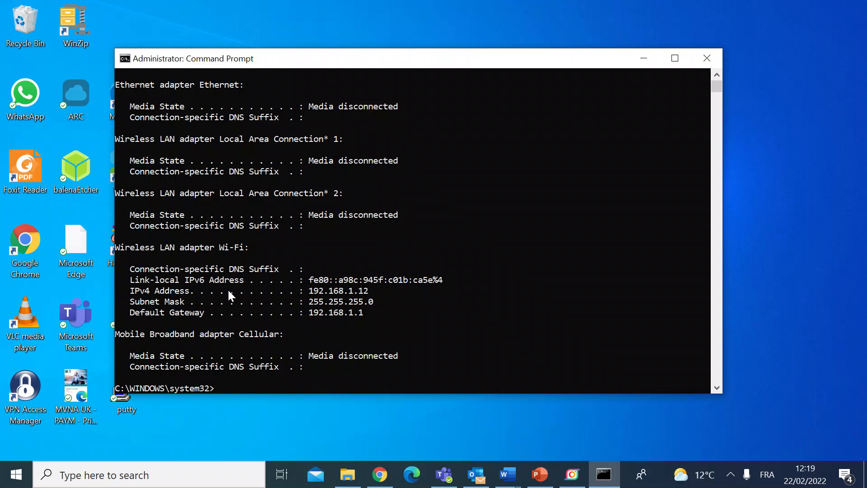
pyautogui.moveTo(185, 293)
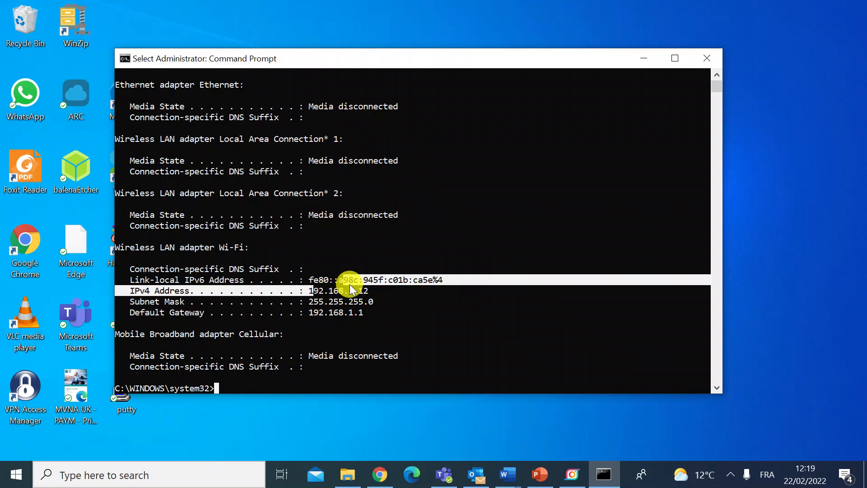
# Step: Highlight the Wi-Fi IPv4 address 192.168.1.12 and default gateway 192.168.1.1
pyautogui.doubleClick(332, 290)
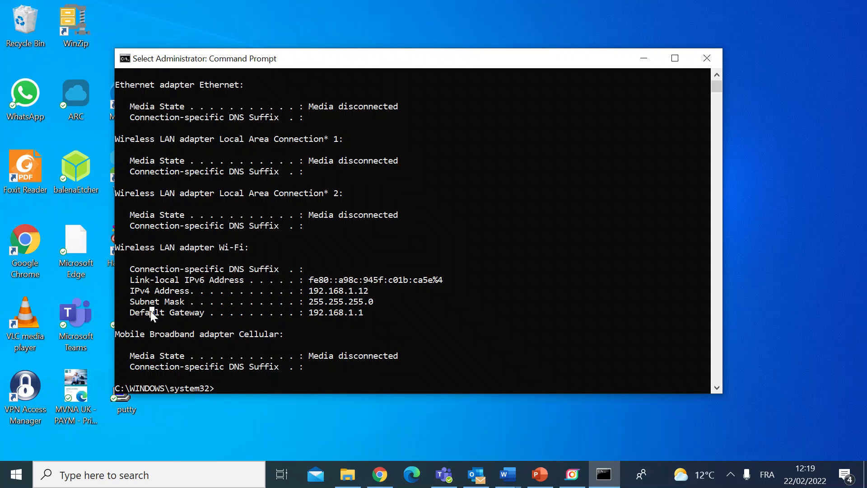
pyautogui.doubleClick(166, 312)
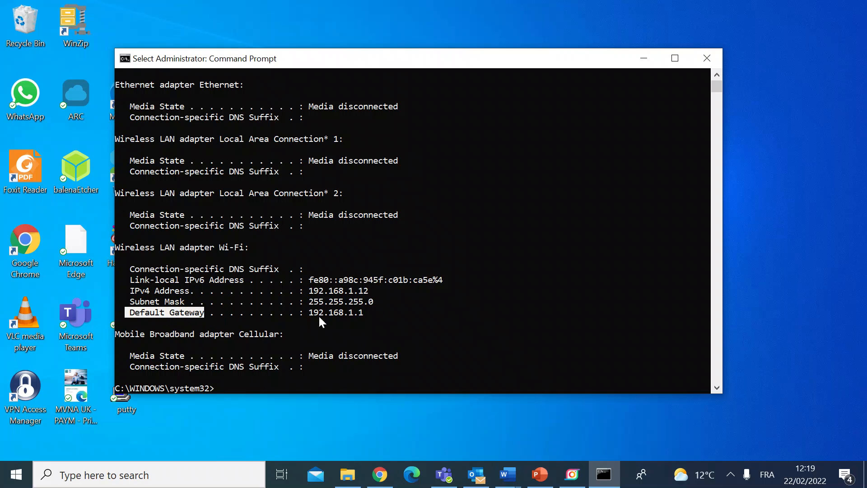
pyautogui.moveTo(333, 326)
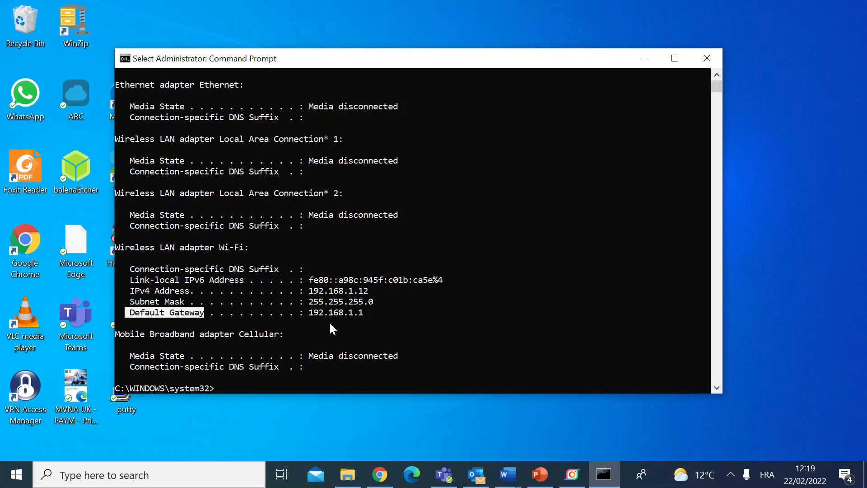
pyautogui.moveTo(434, 293)
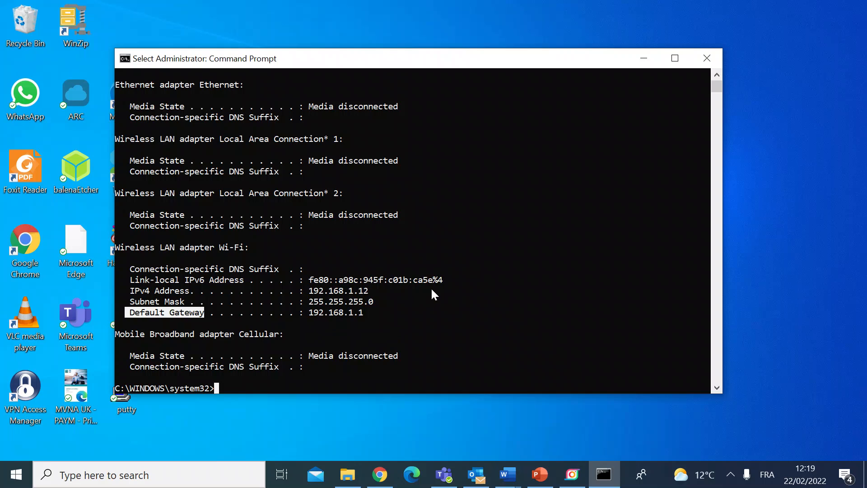
pyautogui.scroll(-3)
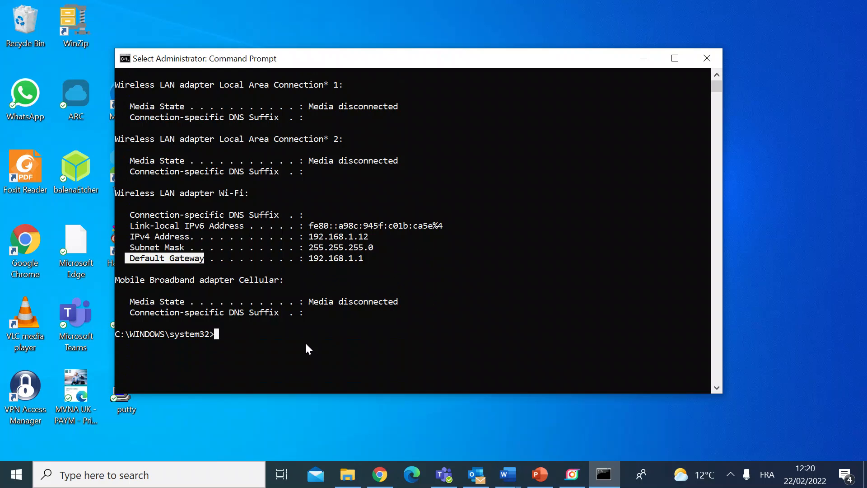
pyautogui.moveTo(225, 336)
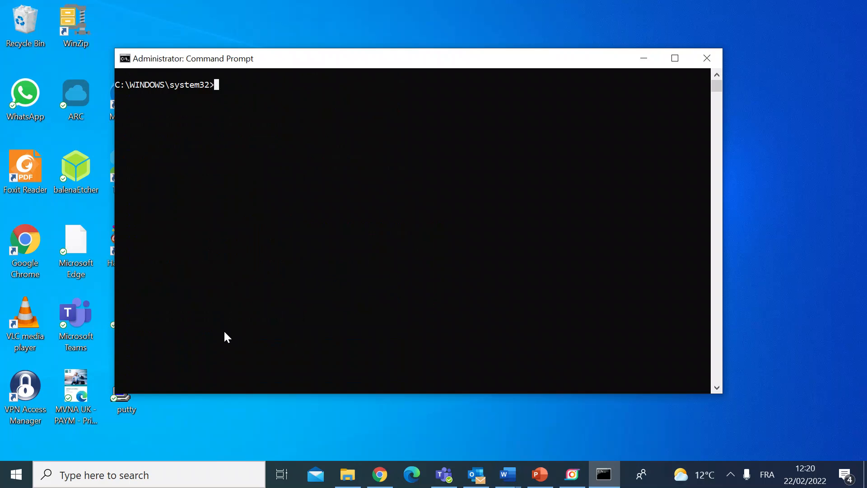
# Step: Run ipconfig /all to list full adapter details, then enter cls at the prompt
pyautogui.write('ipcon')
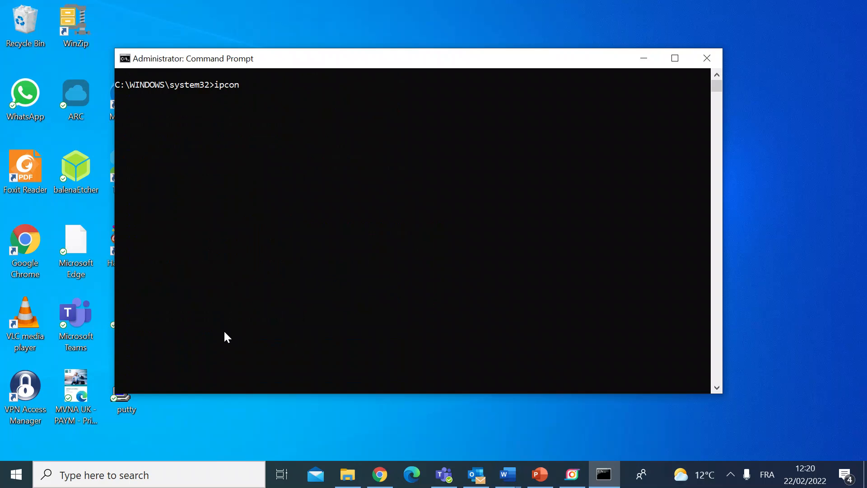
pyautogui.write('fig')
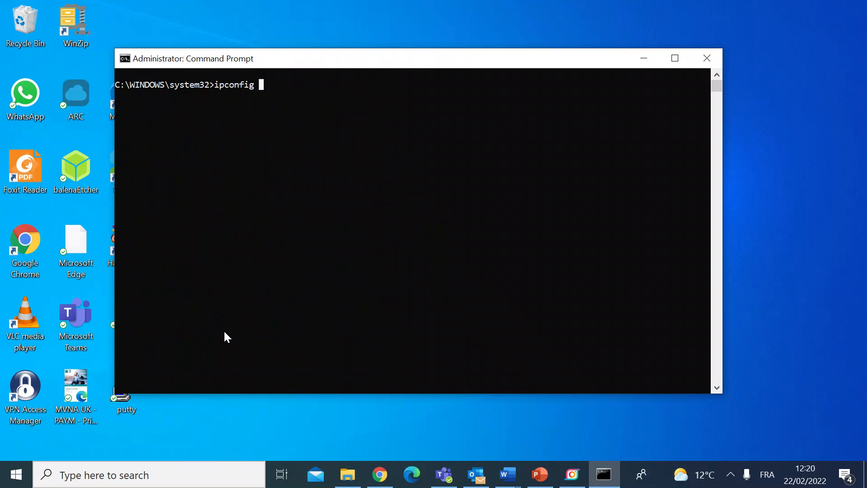
pyautogui.write('/')
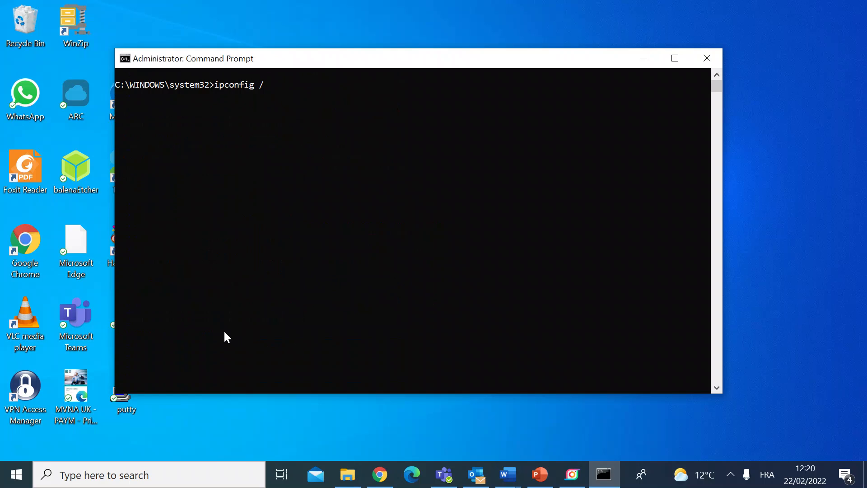
pyautogui.write('all')
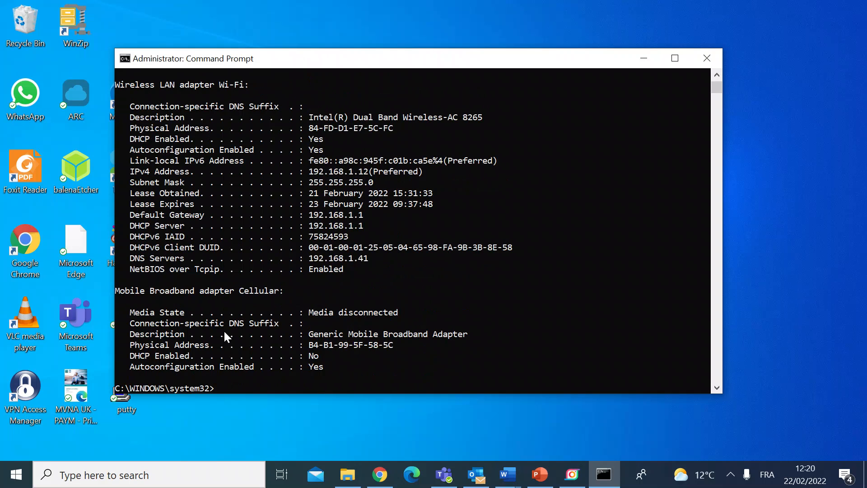
pyautogui.moveTo(248, 250)
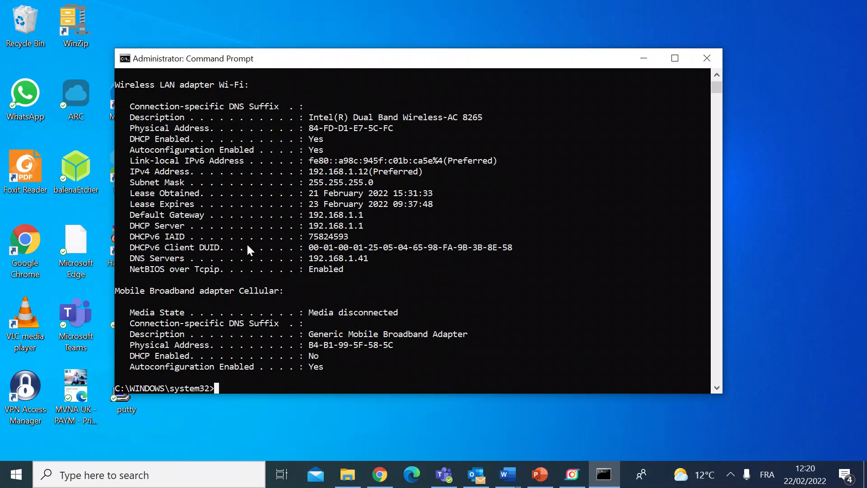
pyautogui.moveTo(254, 221)
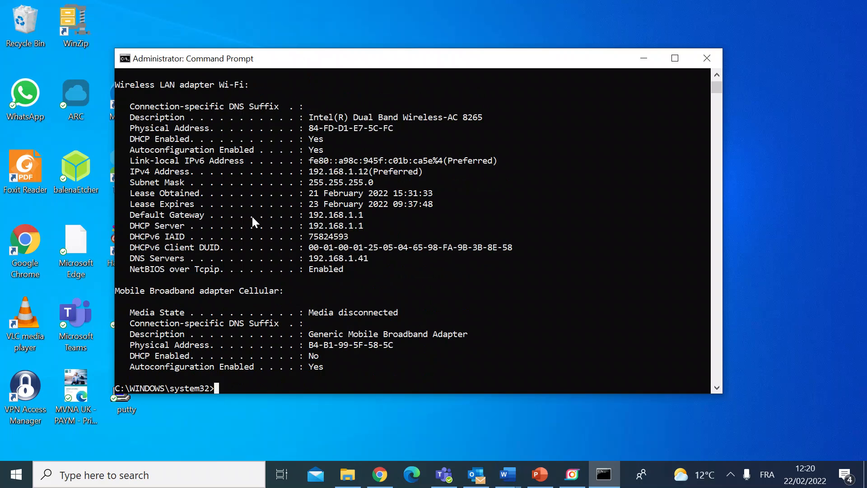
pyautogui.moveTo(225, 294)
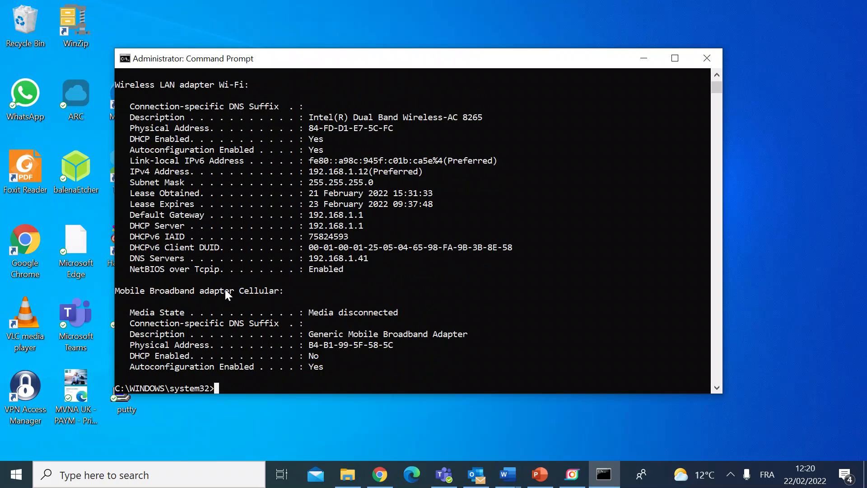
pyautogui.write('cls')
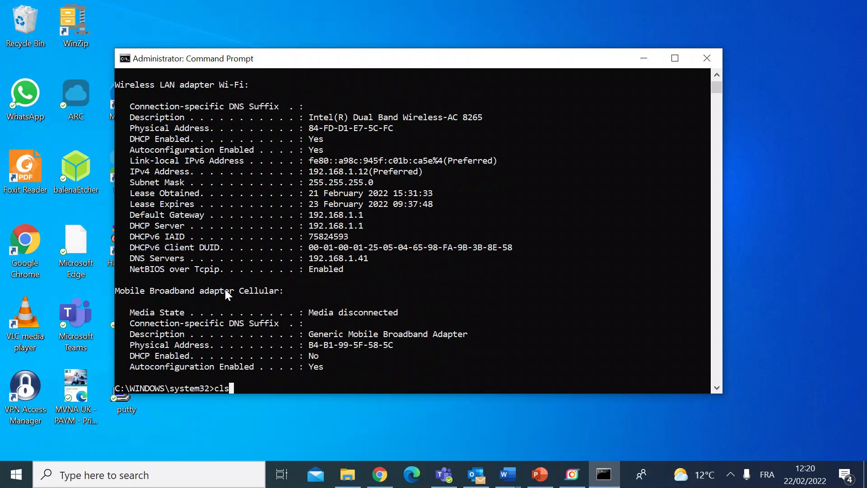
# Step: Clear the window with cls and run ipconfig /flushdns to flush the DNS cache
pyautogui.press('Return')
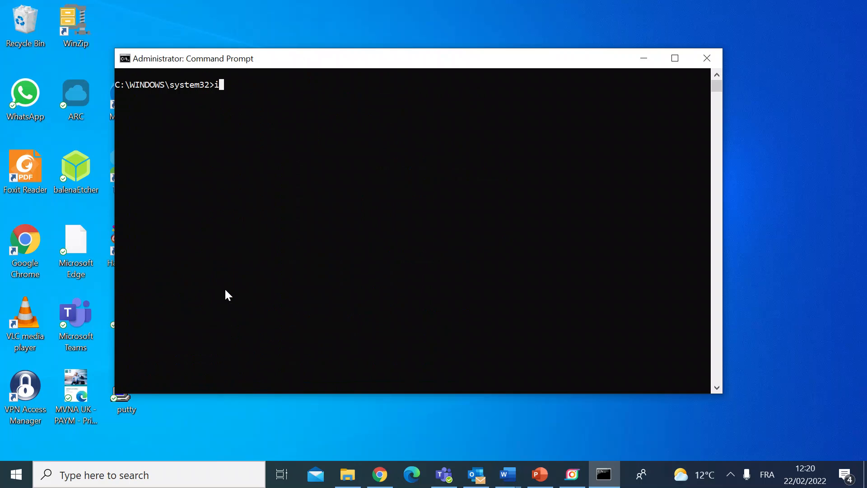
pyautogui.write('pconfig /')
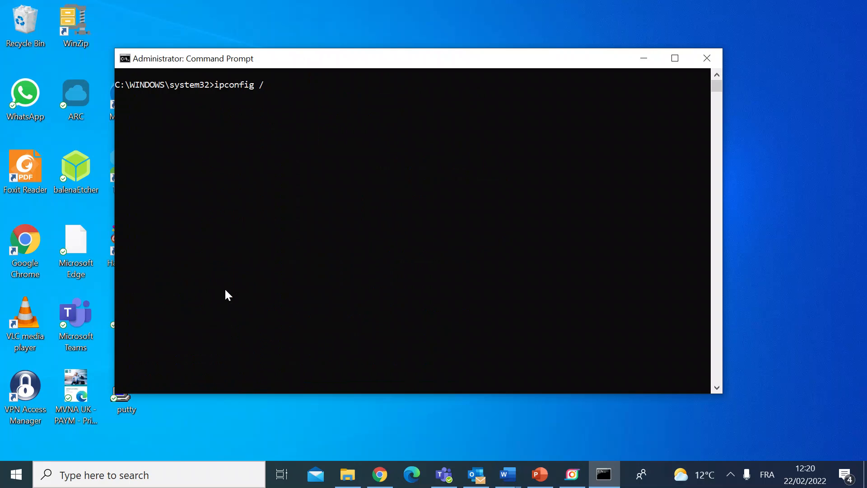
pyautogui.write('fl')
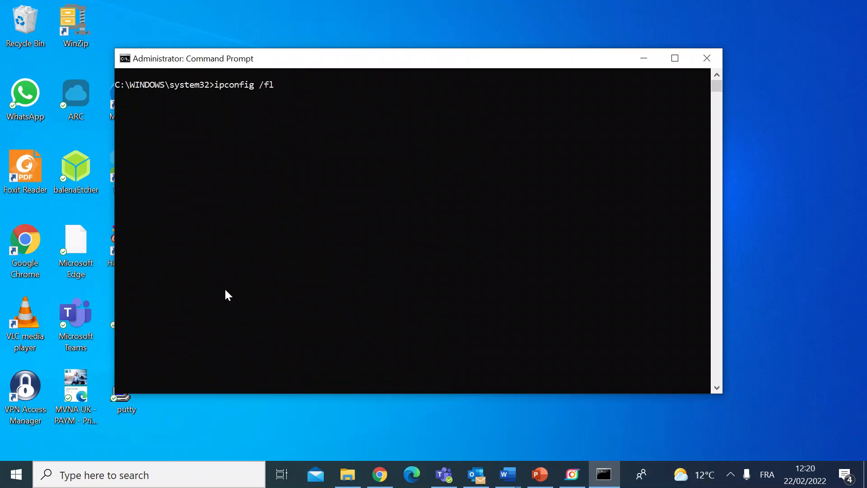
pyautogui.write('ushdns')
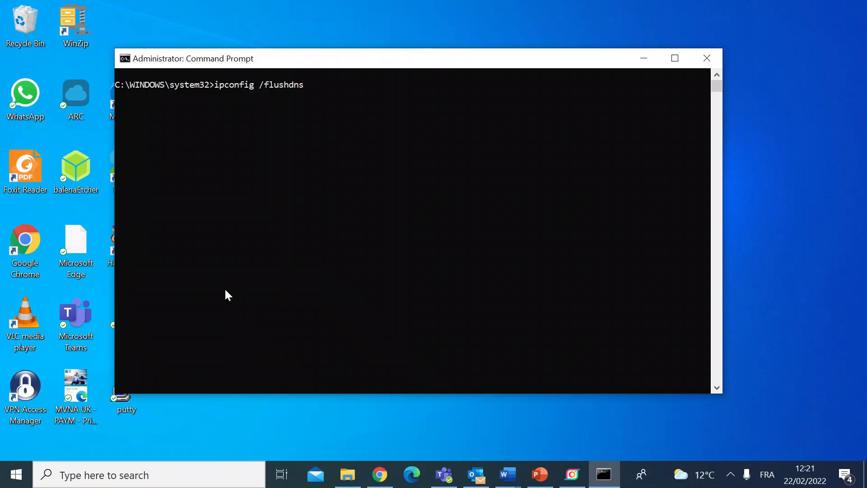
pyautogui.press('Return')
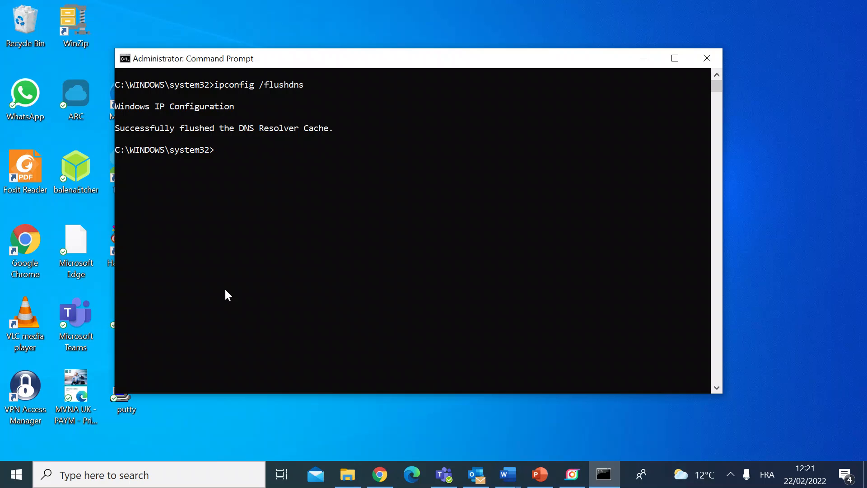
# Step: Run ipconfig /? to show its switches and usage examples
pyautogui.write('i')
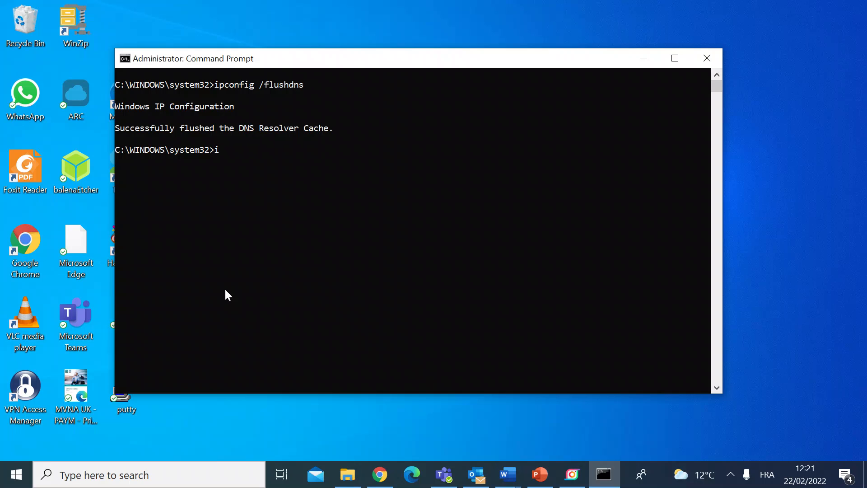
pyautogui.write('pconfig /')
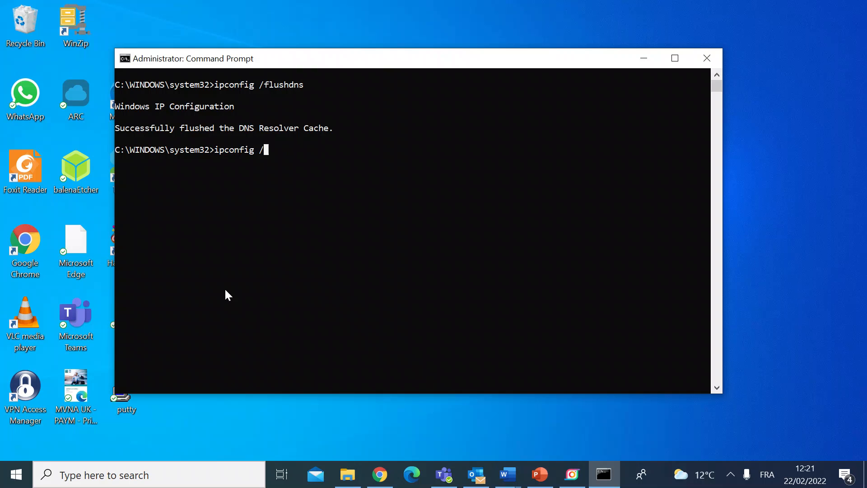
pyautogui.write('?')
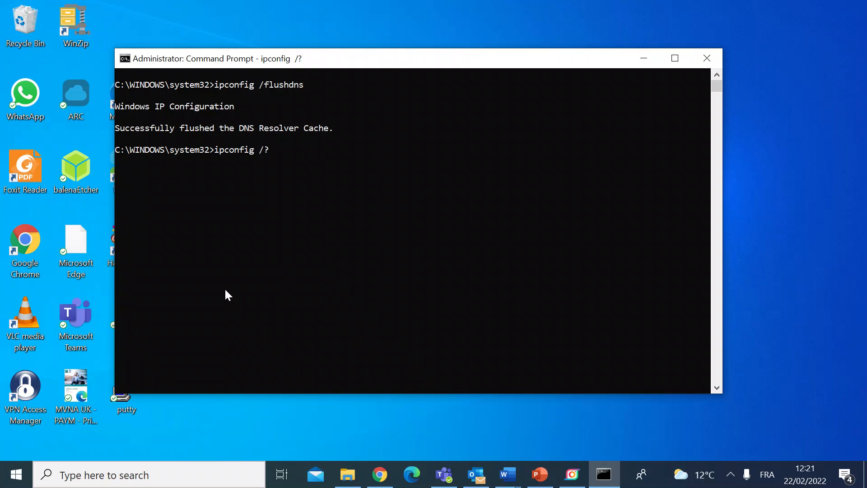
pyautogui.press('Return')
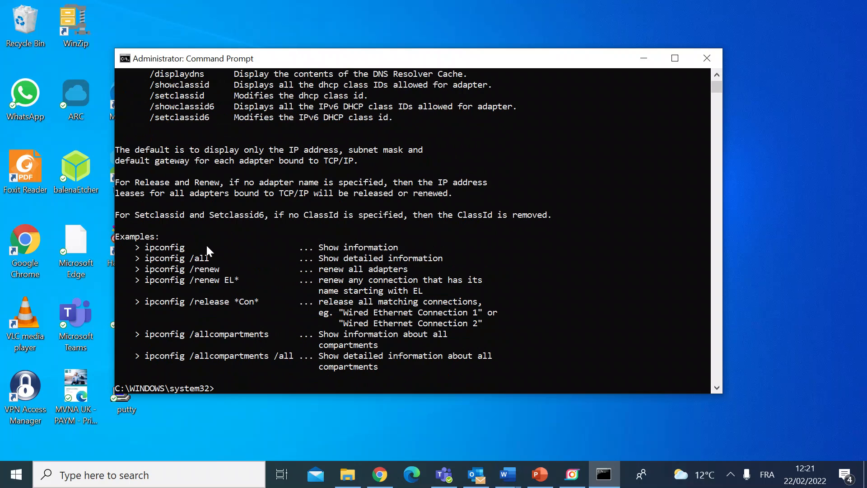
pyautogui.moveTo(210, 253)
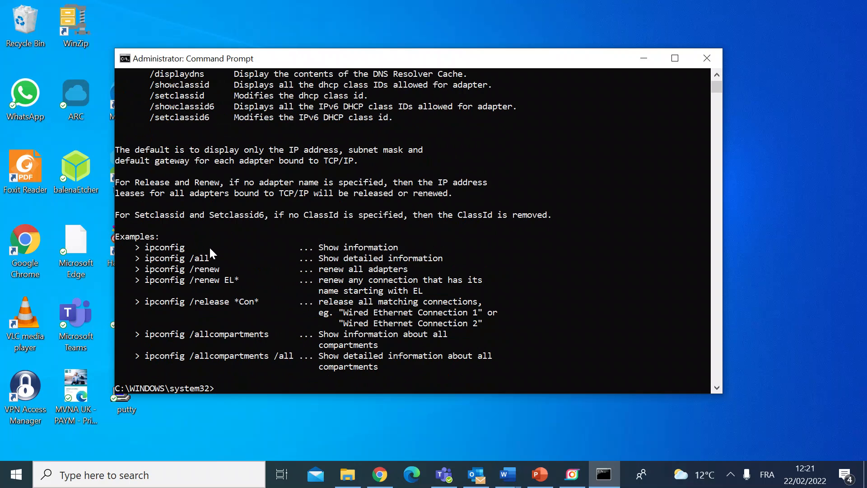
pyautogui.moveTo(424, 314)
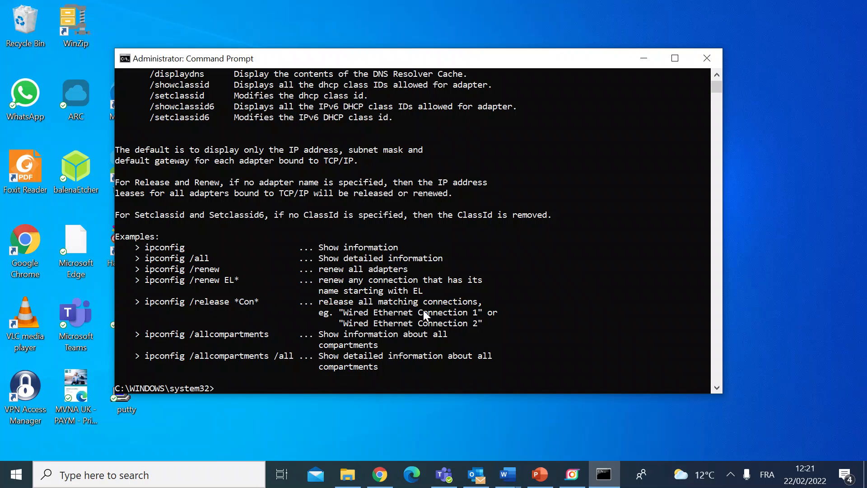